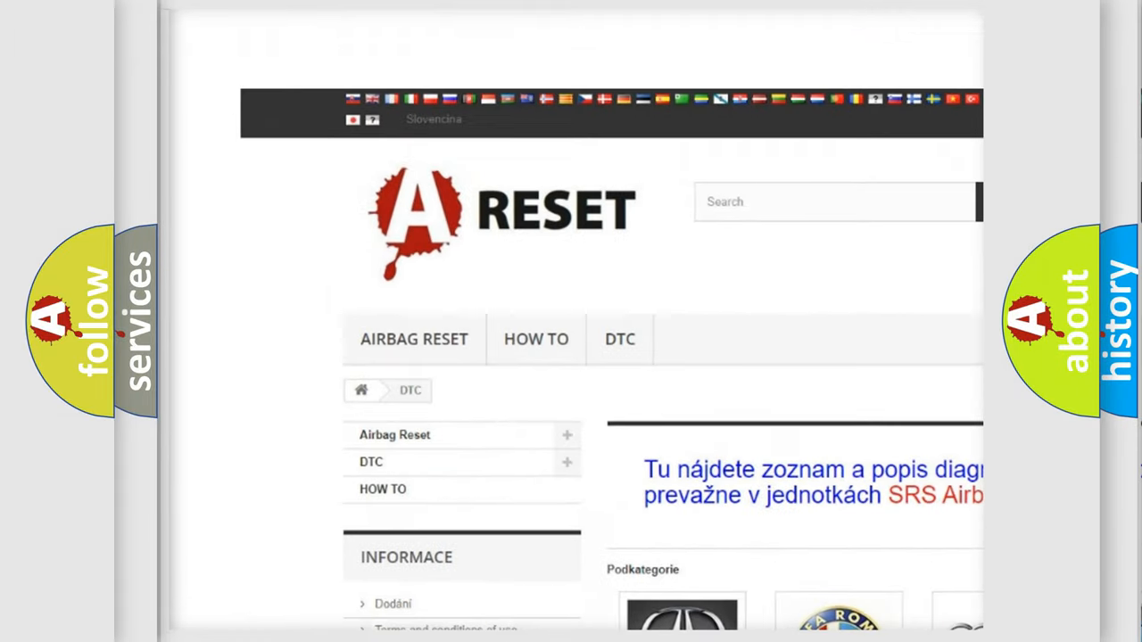
# Enter the Alfa Romeo DTC code list from the brand overview and browse through the codes
pyautogui.scroll(-3)
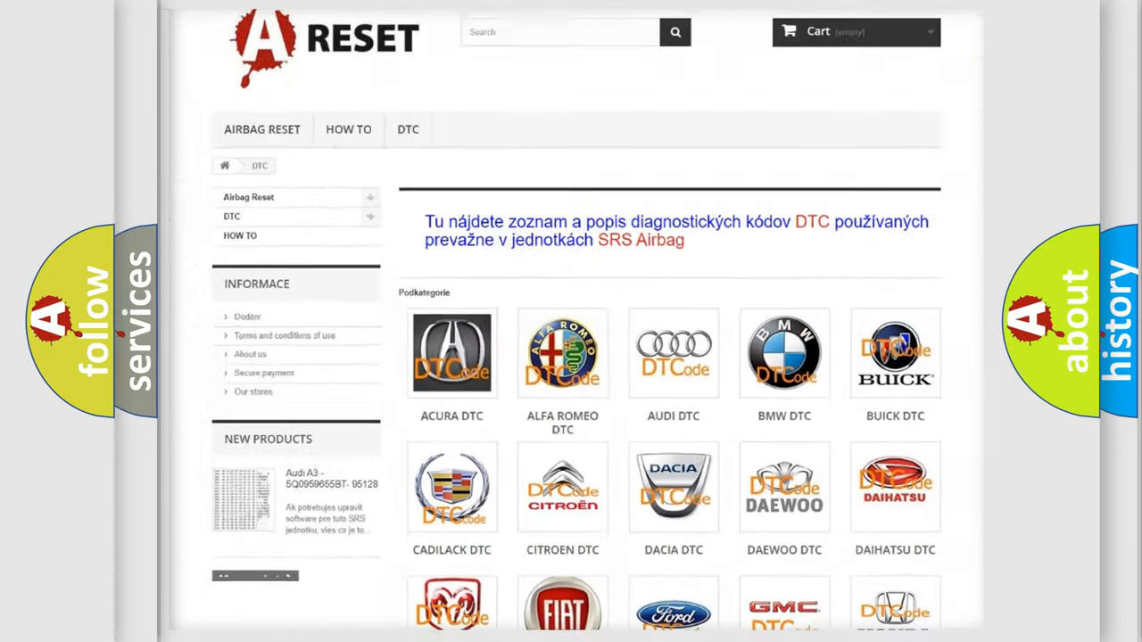
pyautogui.scroll(3)
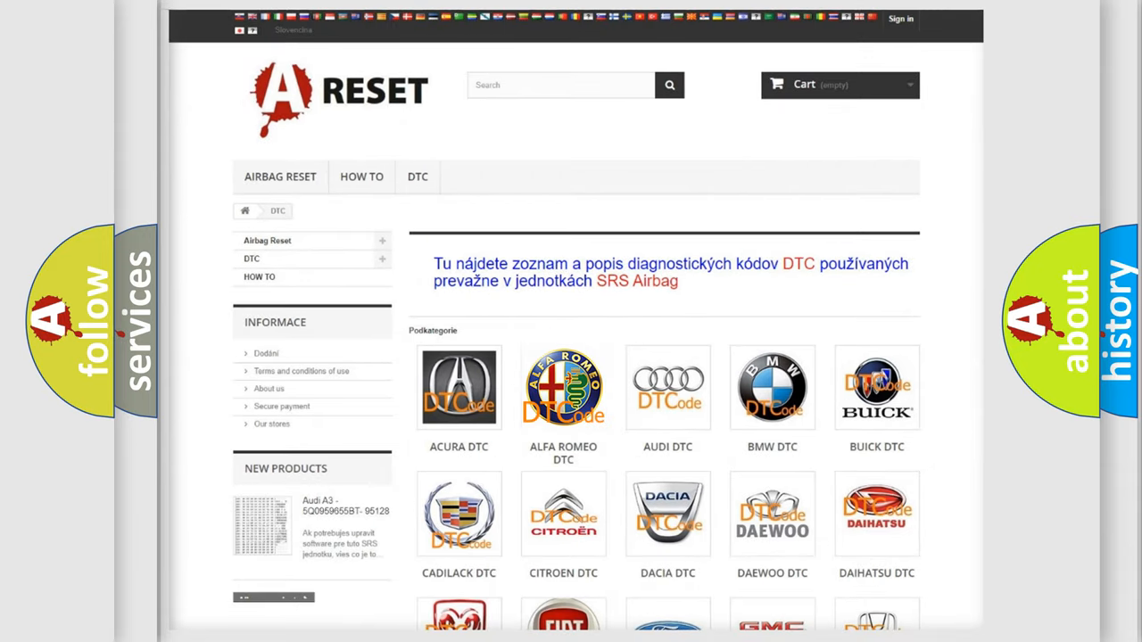
pyautogui.click(564, 387)
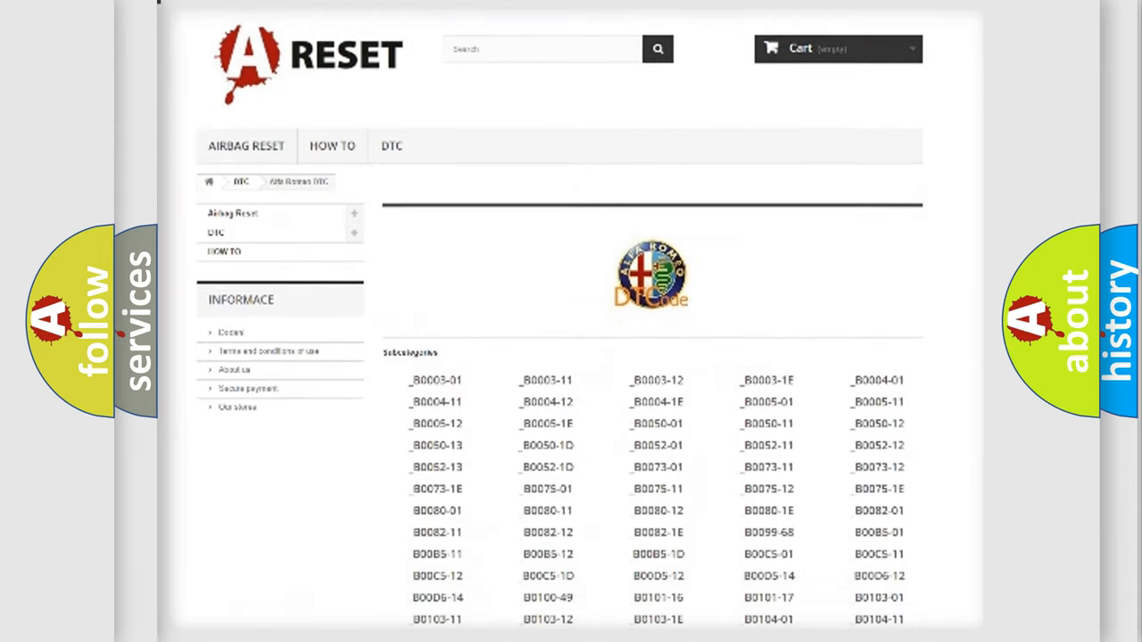
pyautogui.scroll(-3)
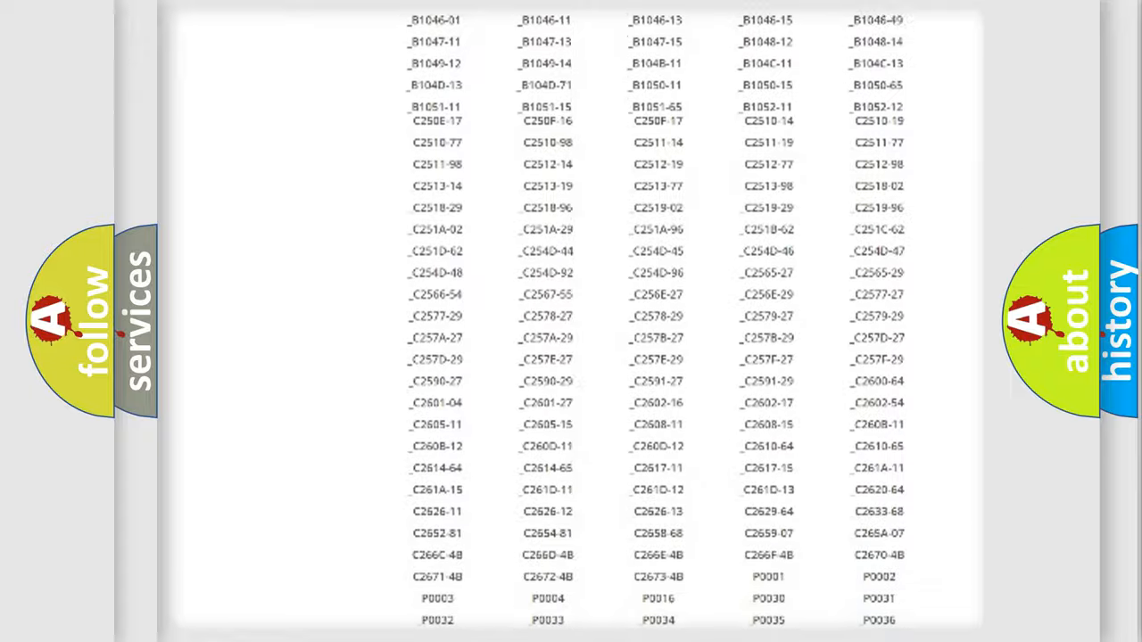
pyautogui.scroll(3)
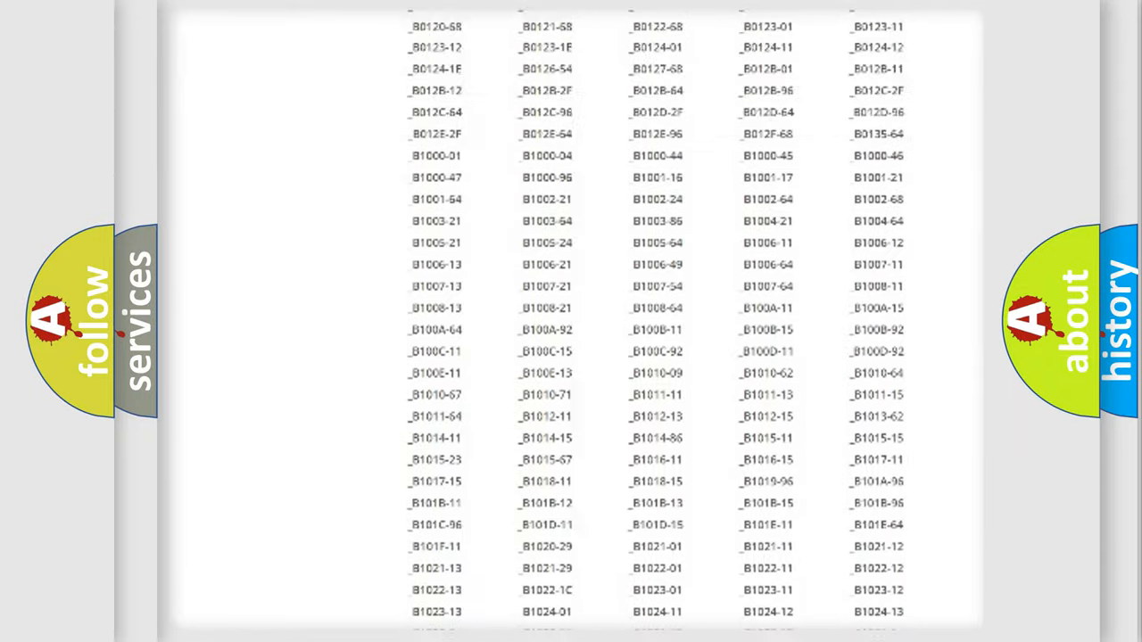
pyautogui.scroll(3)
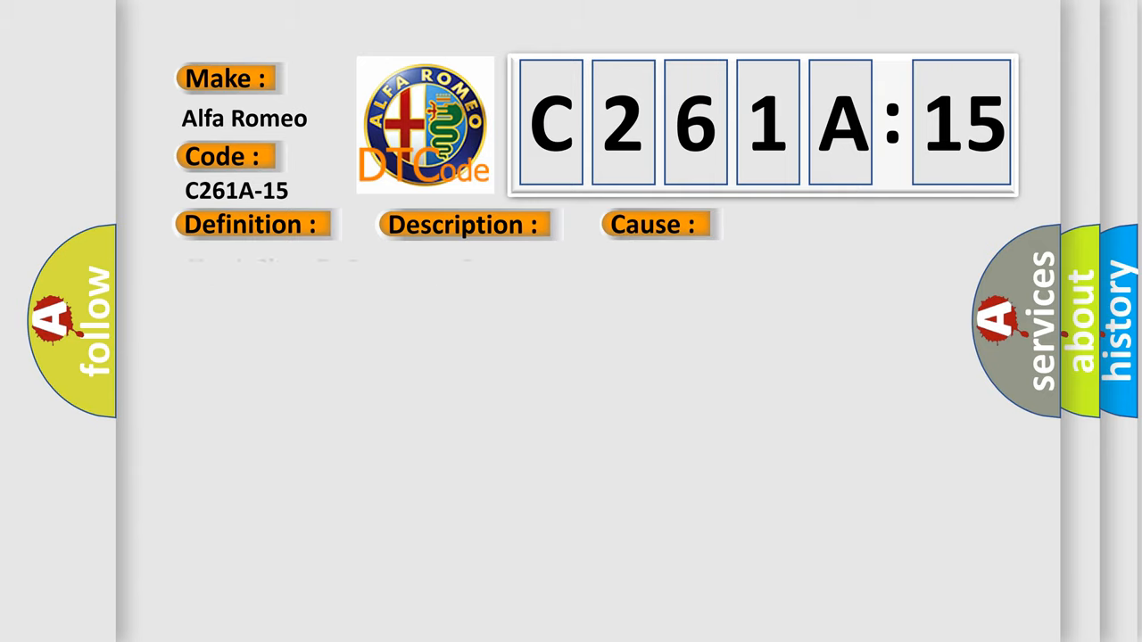
# Reveal the C261A-15 definition: Circuit Short To Battery or Open, with subtype explanation
pyautogui.click(250, 225)
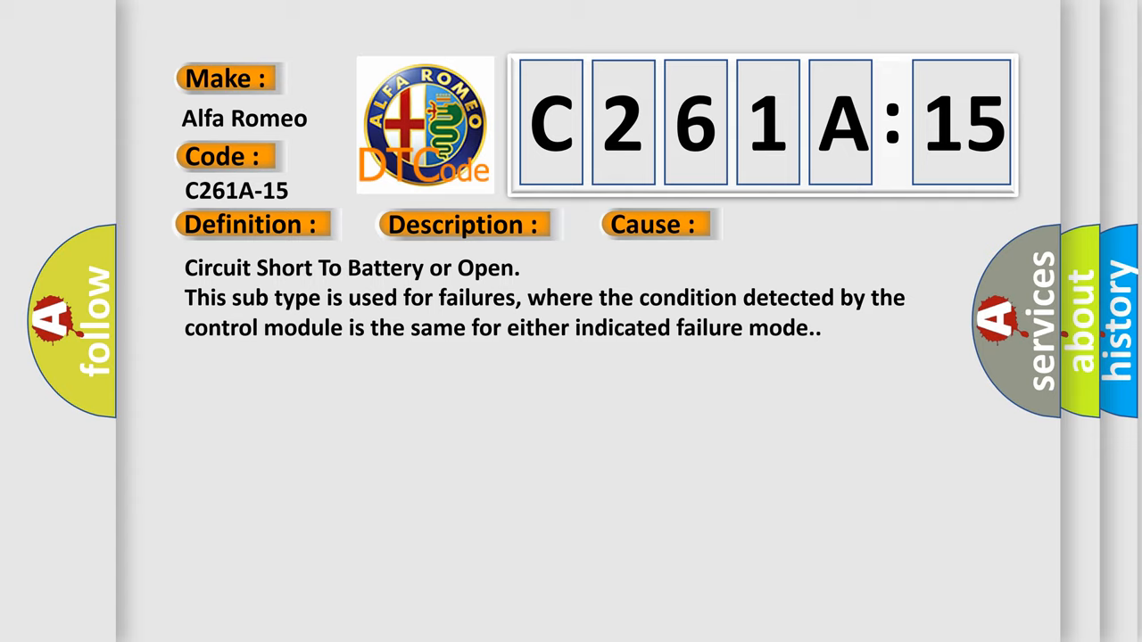